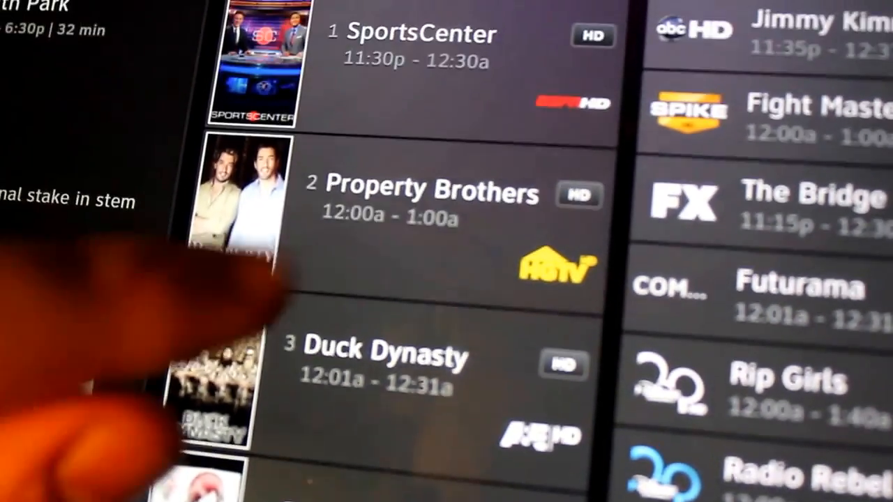
# Reveal Watch, Info and Record options for a What's Hot program and for Futurama
pyautogui.click(383, 353)
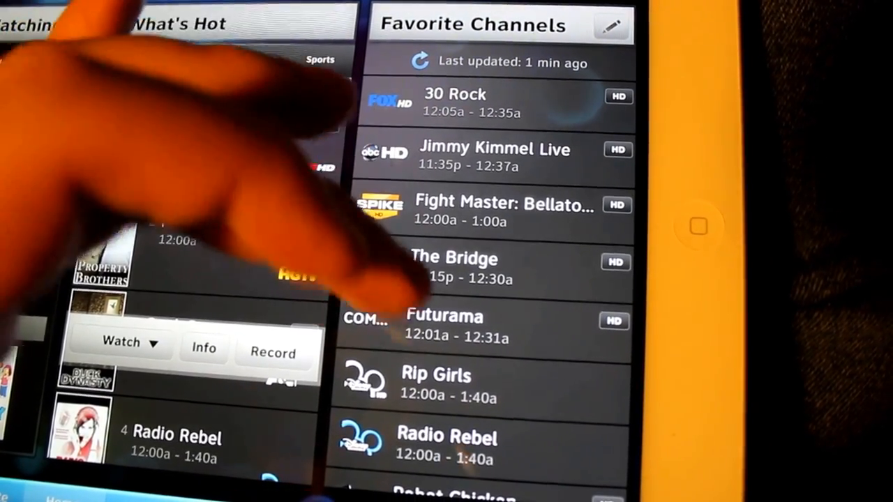
pyautogui.scroll(-3)
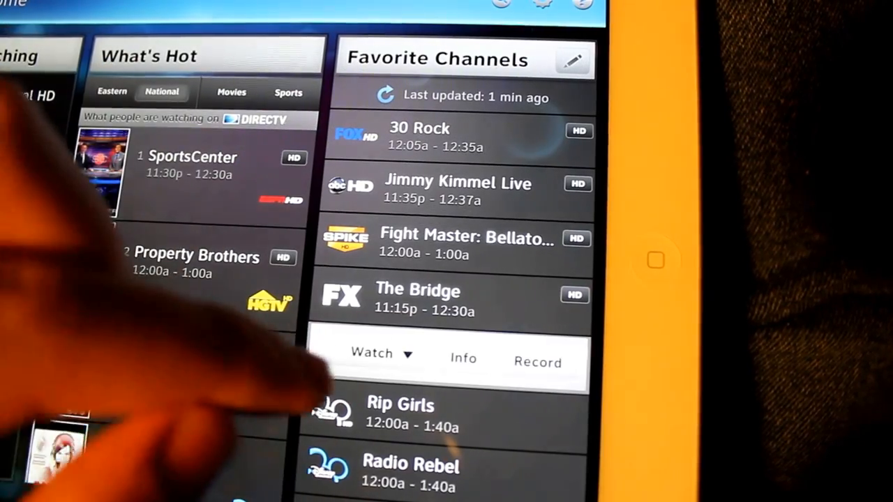
pyautogui.click(381, 353)
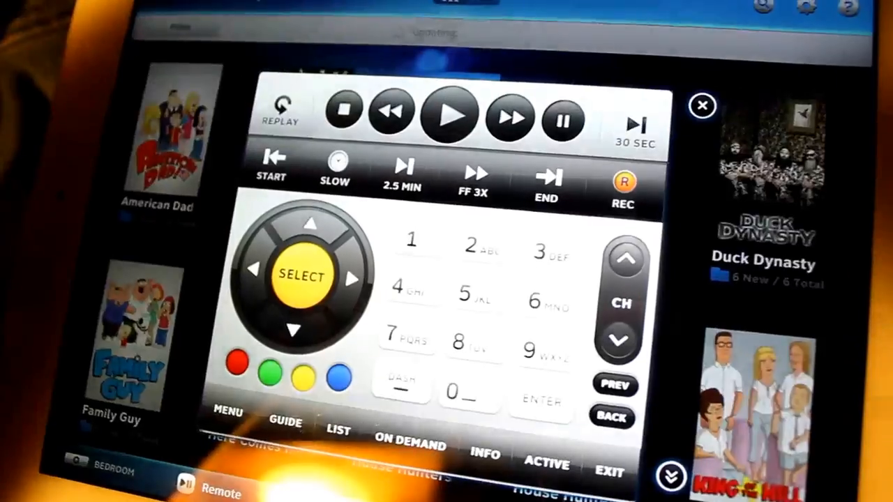
# Show the virtual remote with playback, keypad and channel buttons over recorded shows
pyautogui.click(702, 105)
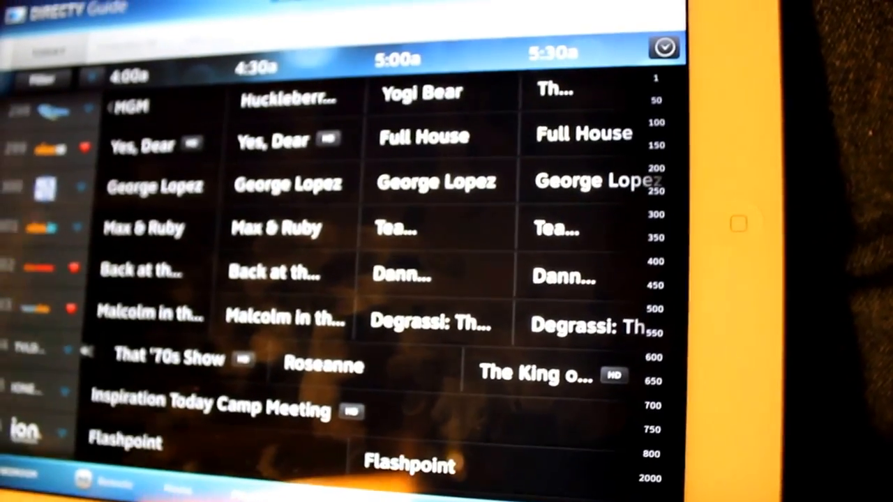
# Scroll the program guide grid down through higher channels to the 470s
pyautogui.scroll(-3)
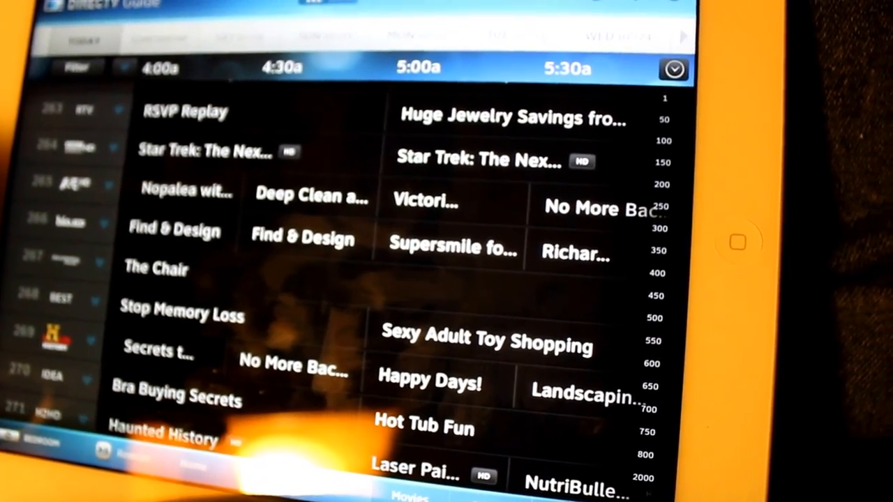
pyautogui.scroll(-3)
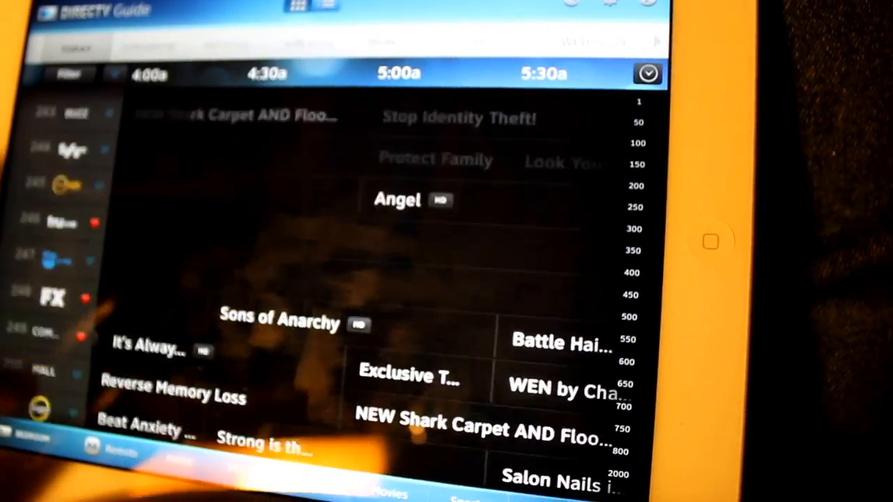
pyautogui.scroll(-3)
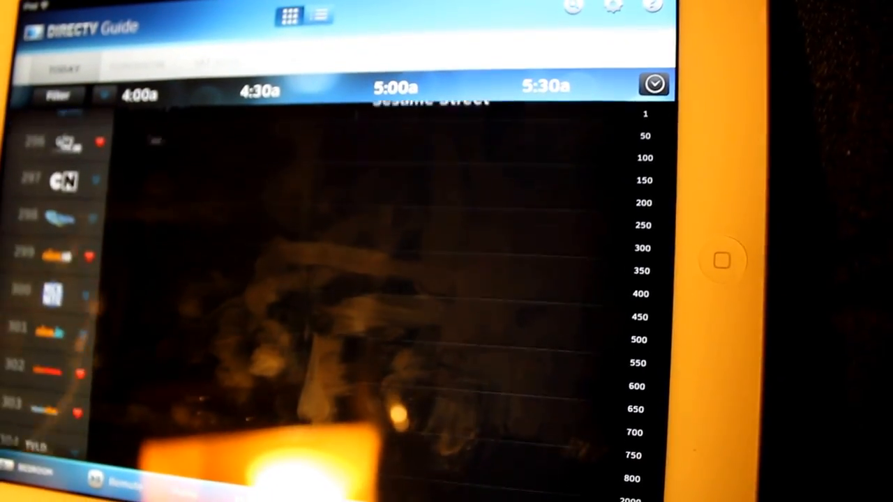
pyautogui.scroll(-3)
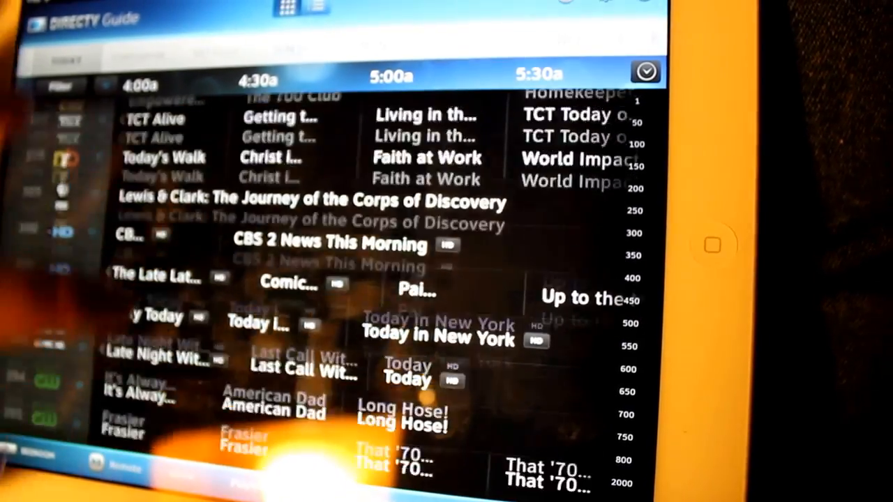
pyautogui.scroll(-3)
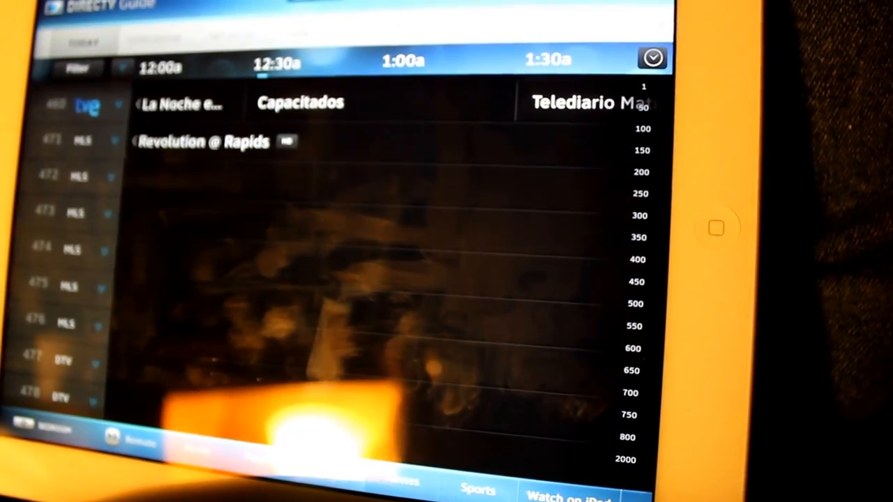
pyautogui.scroll(-3)
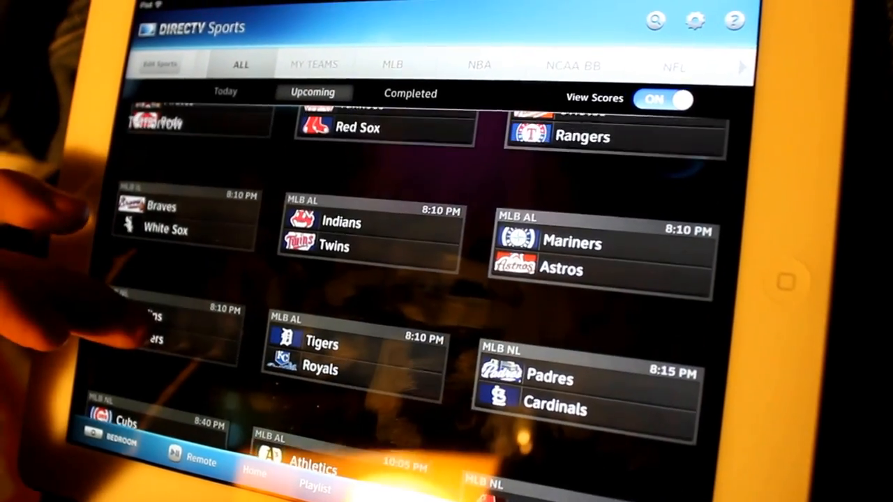
# Show upcoming MLB games like Indians vs Twins and Padres vs Cardinals with scores
pyautogui.click(160, 216)
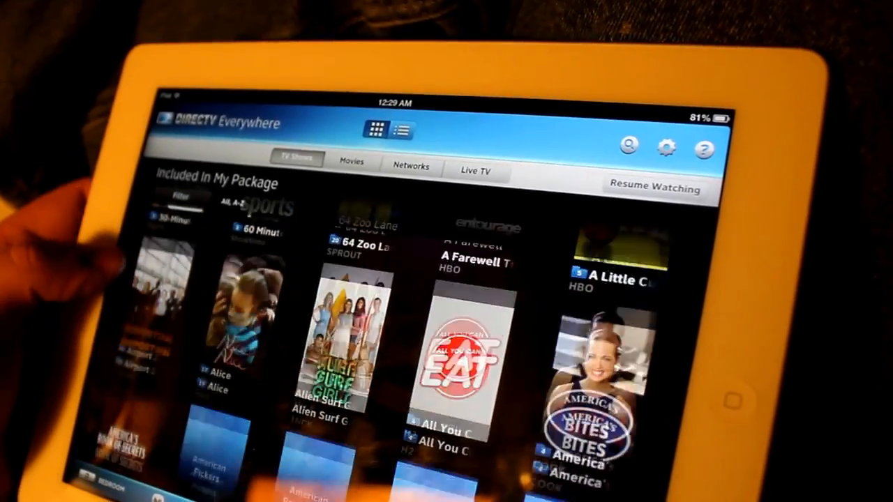
# Scroll through the included TV Shows grid in DIRECTV Everywhere
pyautogui.scroll(-3)
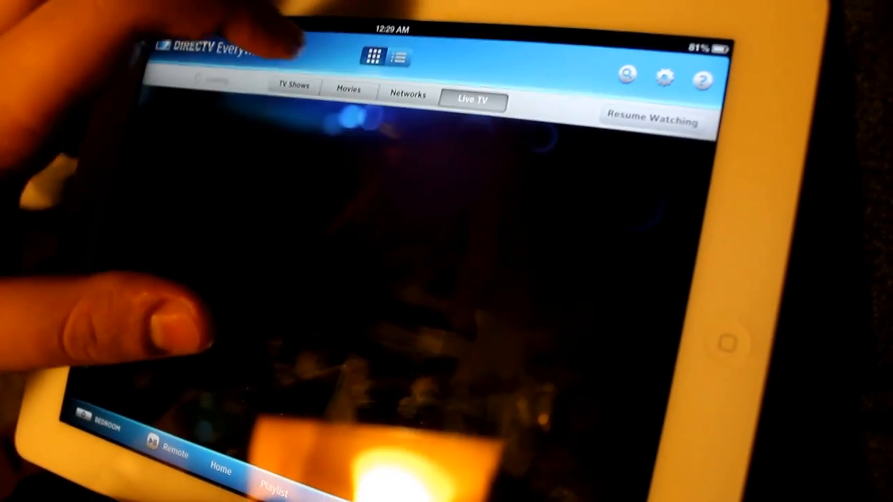
# Scroll the Live TV streaming list to bring up South Beach Tow's details card
pyautogui.click(472, 99)
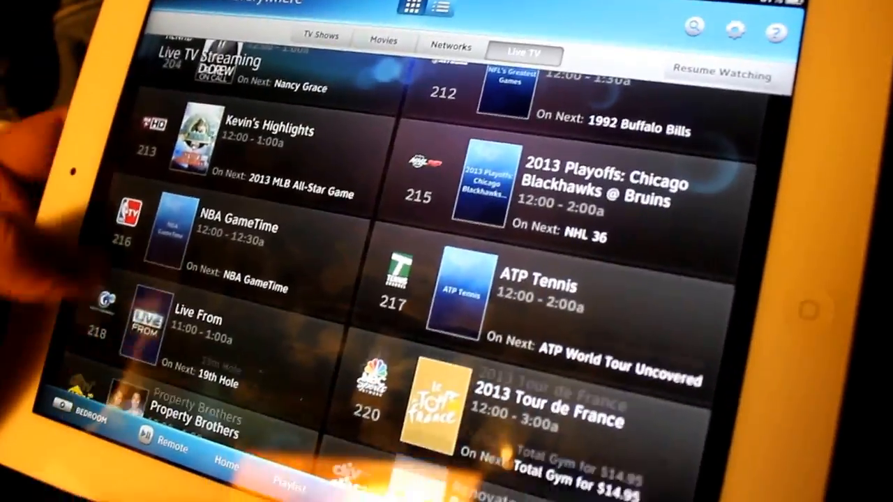
pyautogui.scroll(-3)
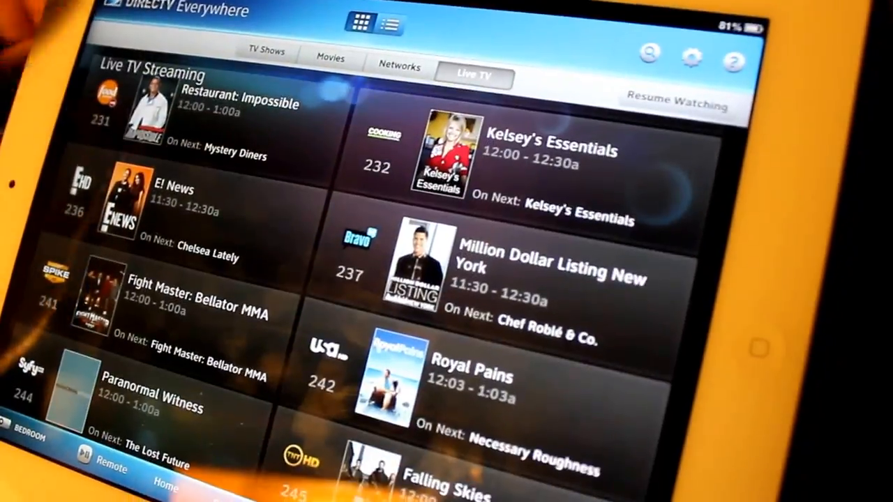
pyautogui.scroll(-3)
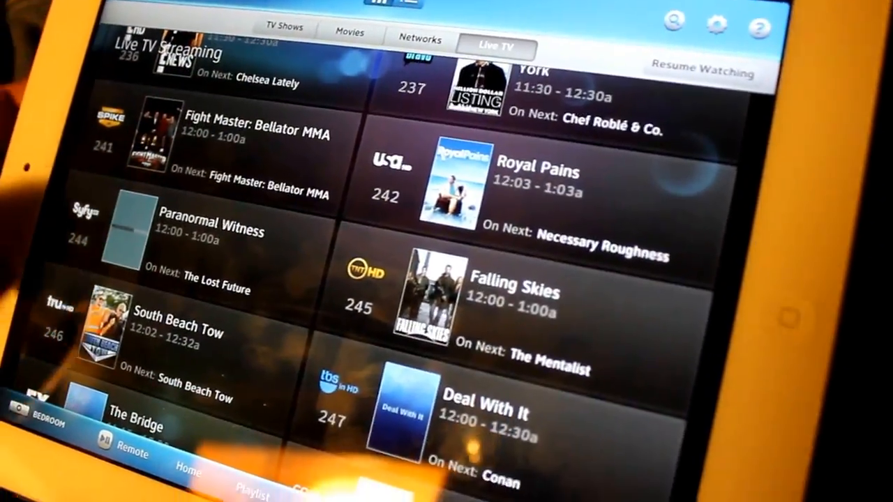
pyautogui.scroll(-3)
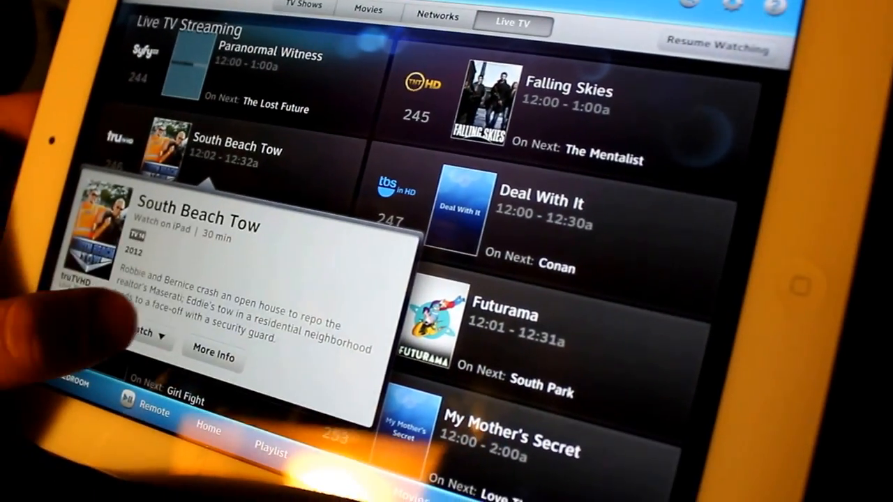
pyautogui.click(143, 334)
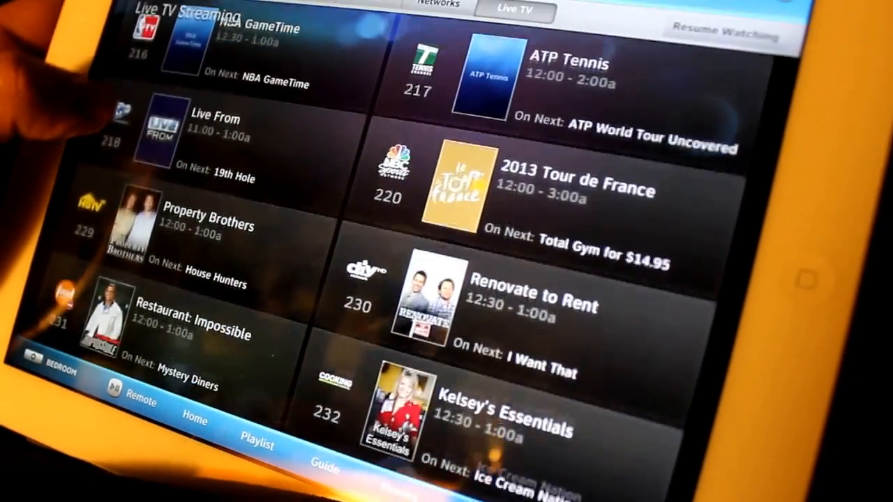
pyautogui.scroll(-3)
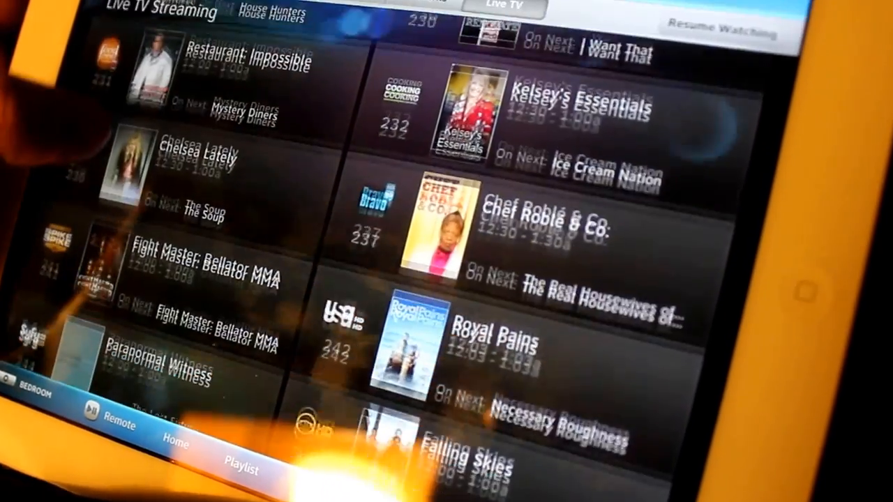
pyautogui.scroll(-3)
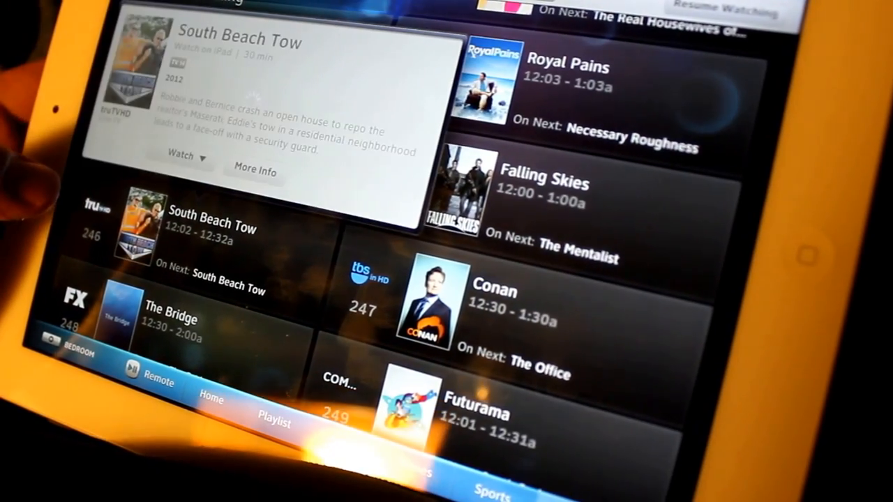
pyautogui.click(183, 156)
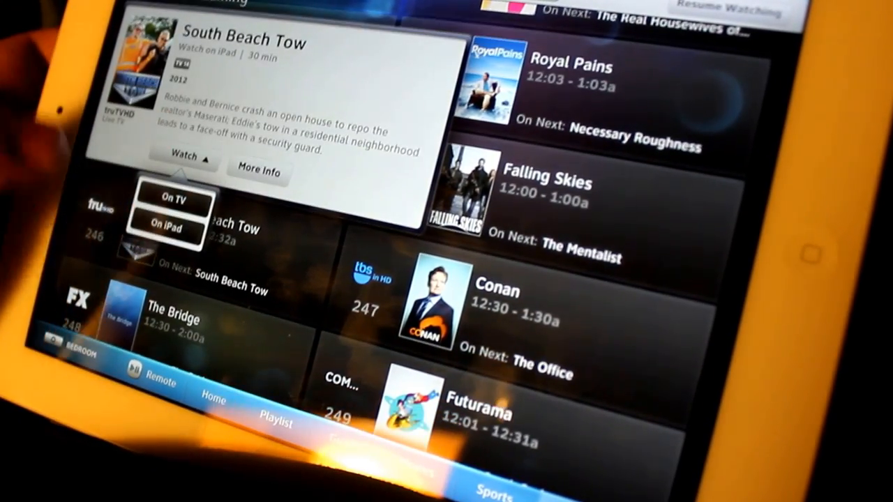
pyautogui.click(166, 230)
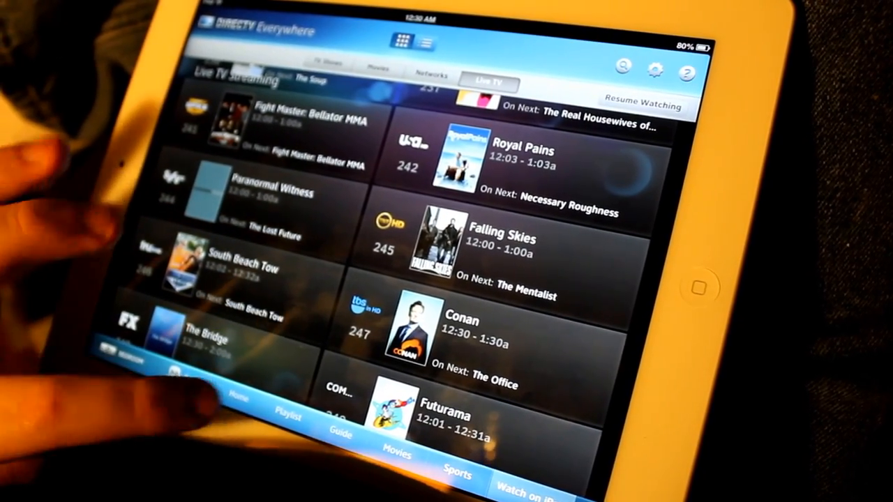
# Open DIRECTV Settings to Receiver Control, listing the Bedroom receiver
pyautogui.click(240, 402)
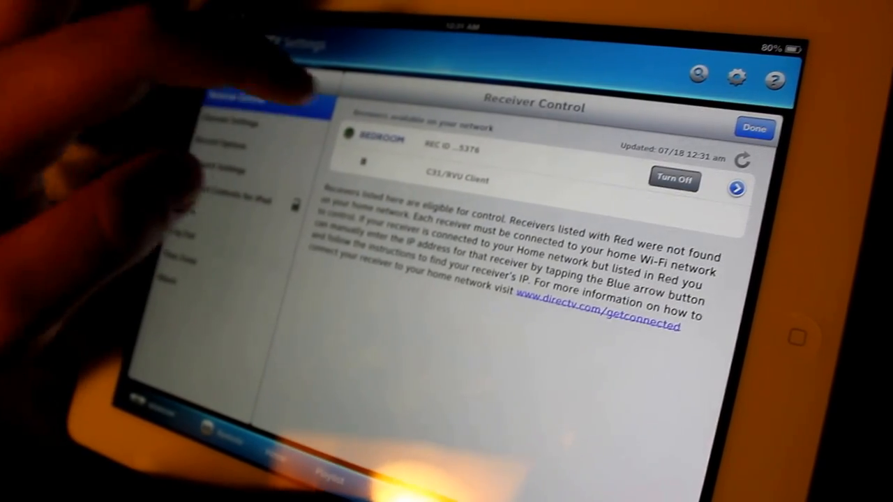
# View the Bedroom receiver's IP setup, then go back and open Channel Settings
pyautogui.click(737, 188)
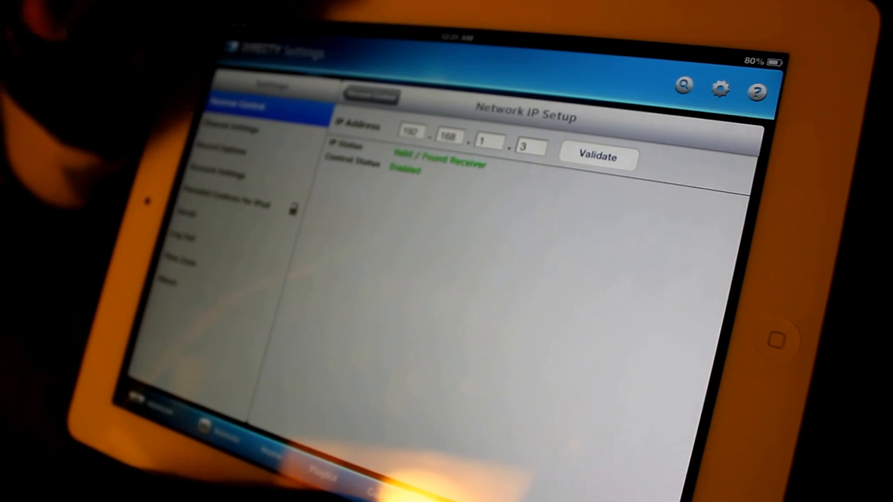
pyautogui.click(370, 96)
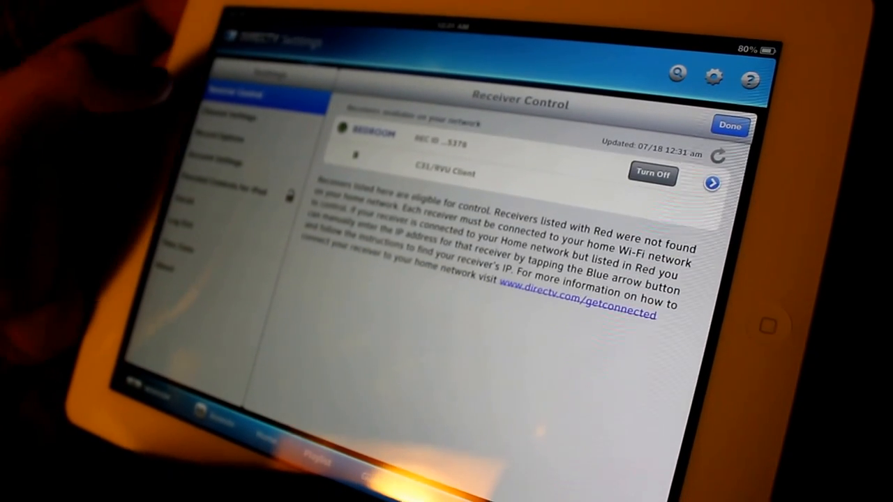
pyautogui.click(230, 116)
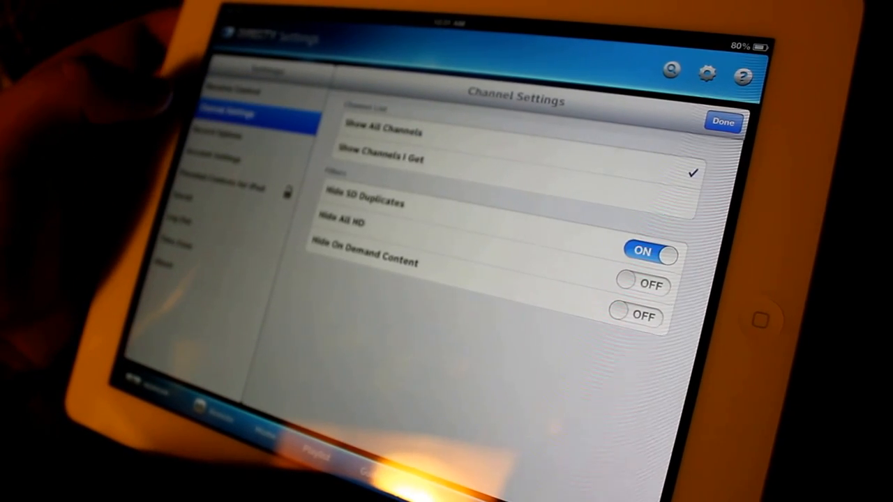